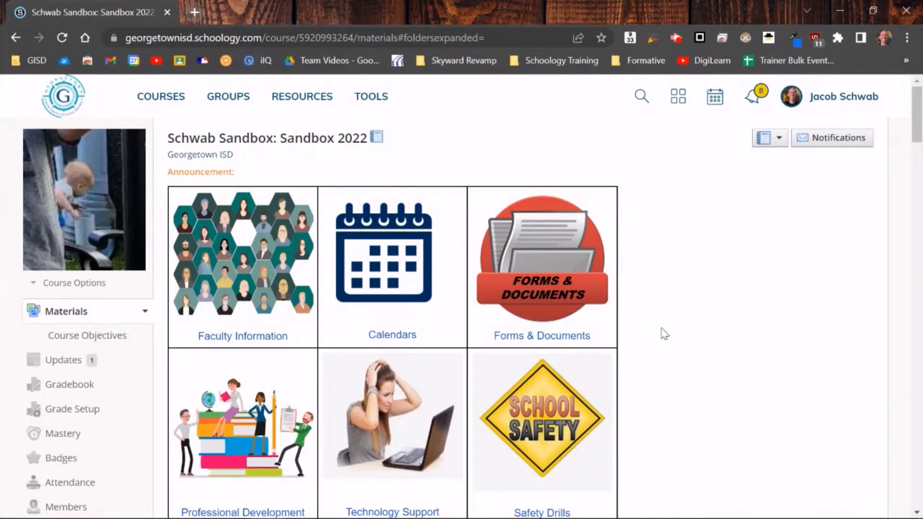
Insert a new file, link or external tool item right below the Sample folder
scroll("down", 3)
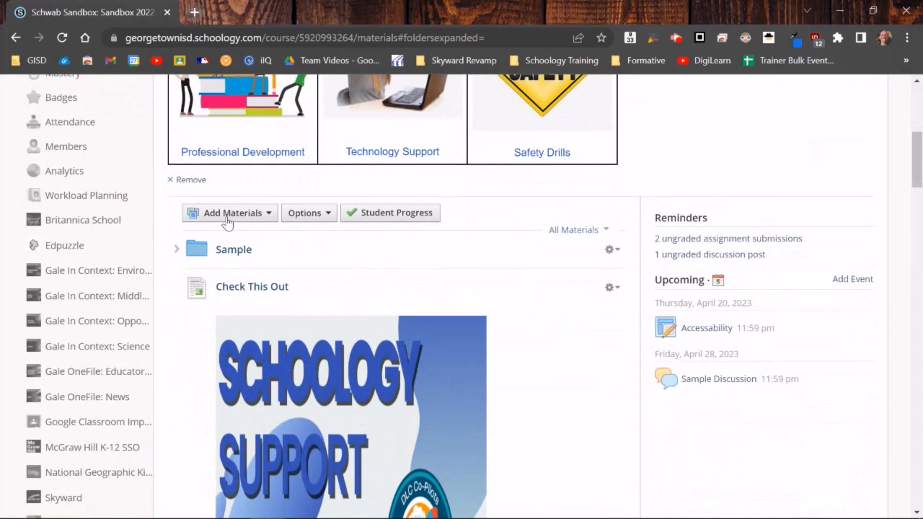
left_click(229, 212)
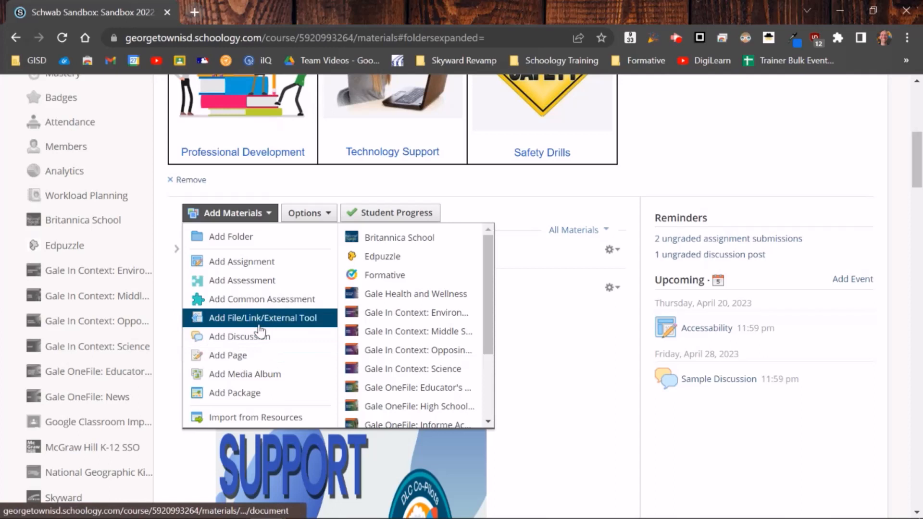
mouse_move(627, 176)
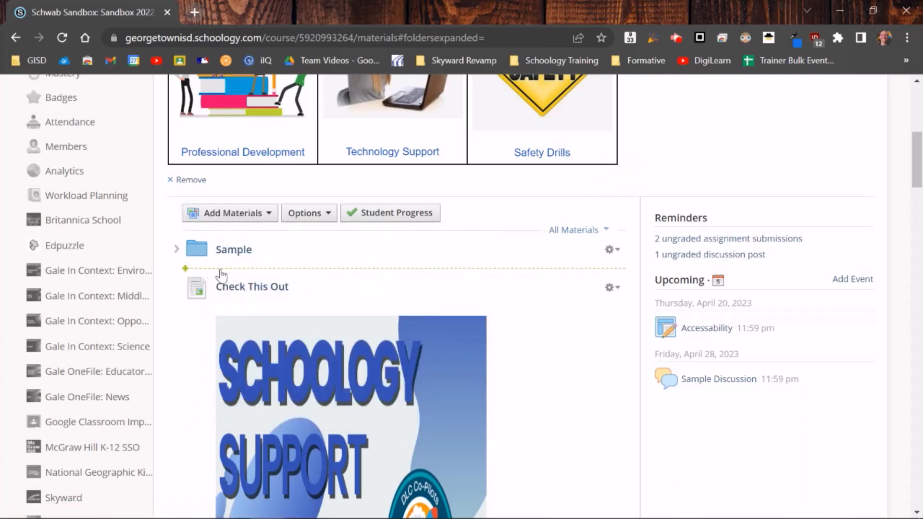
mouse_move(185, 273)
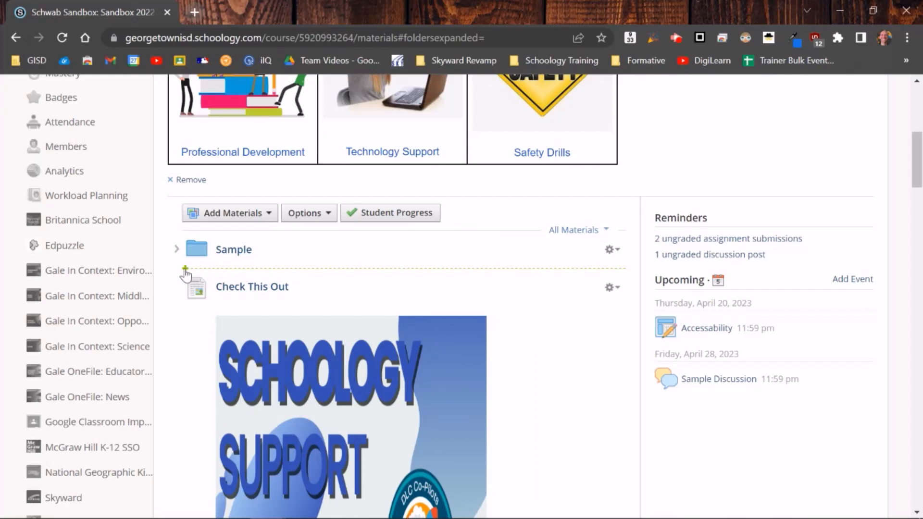
left_click(184, 270)
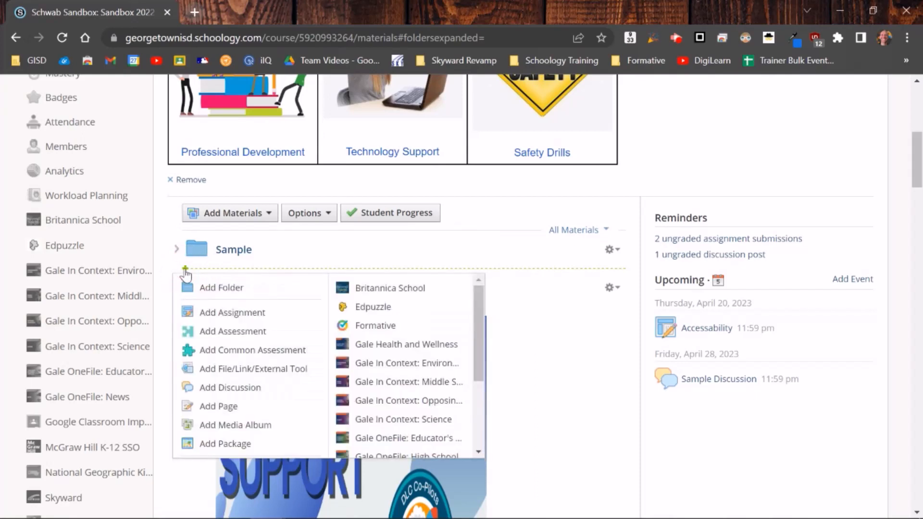
mouse_move(250, 368)
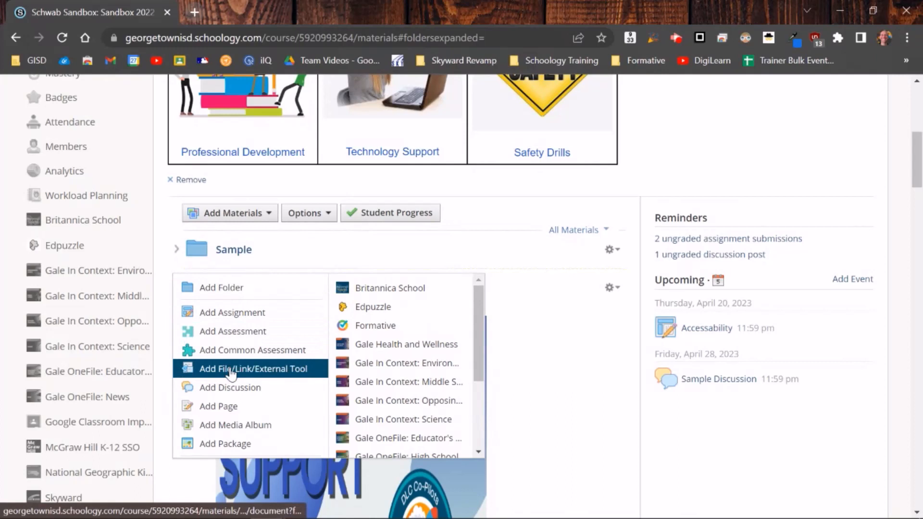
left_click(254, 368)
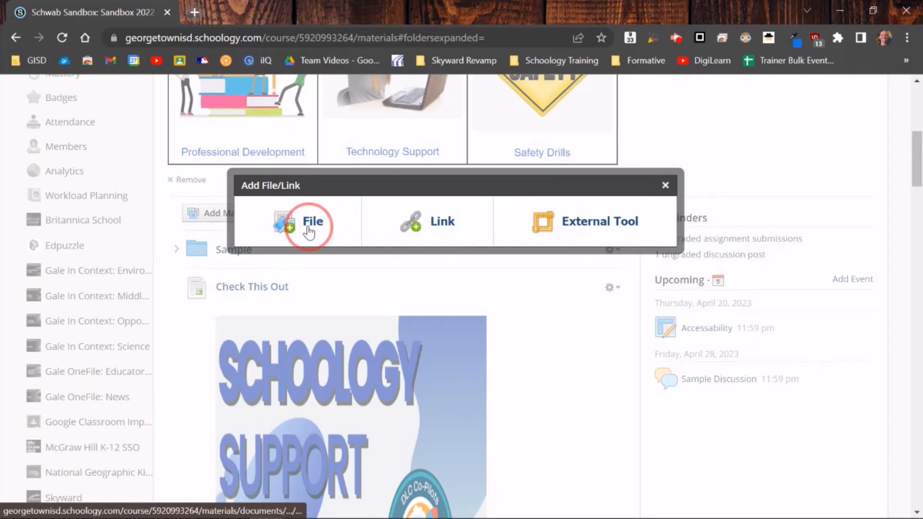
Upload Domino Fraction Math.pdf from the Desktop as the new file item
left_click(312, 222)
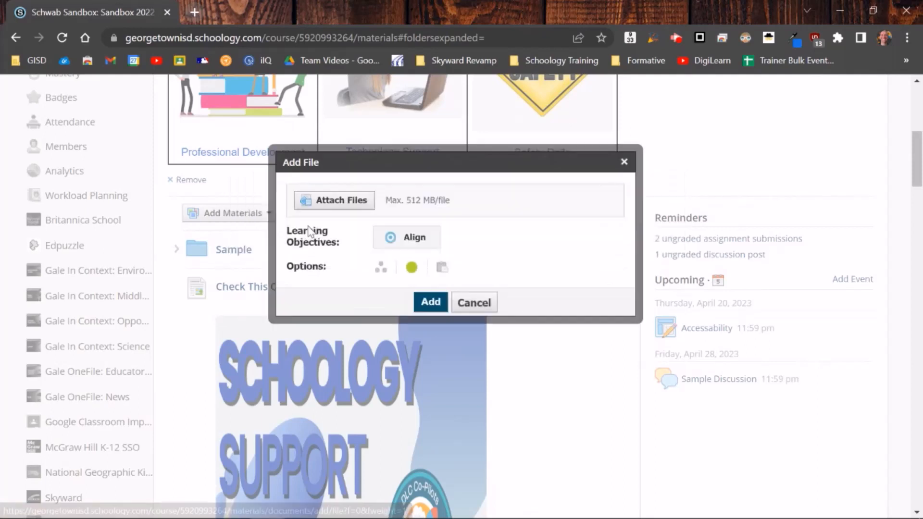
left_click(338, 200)
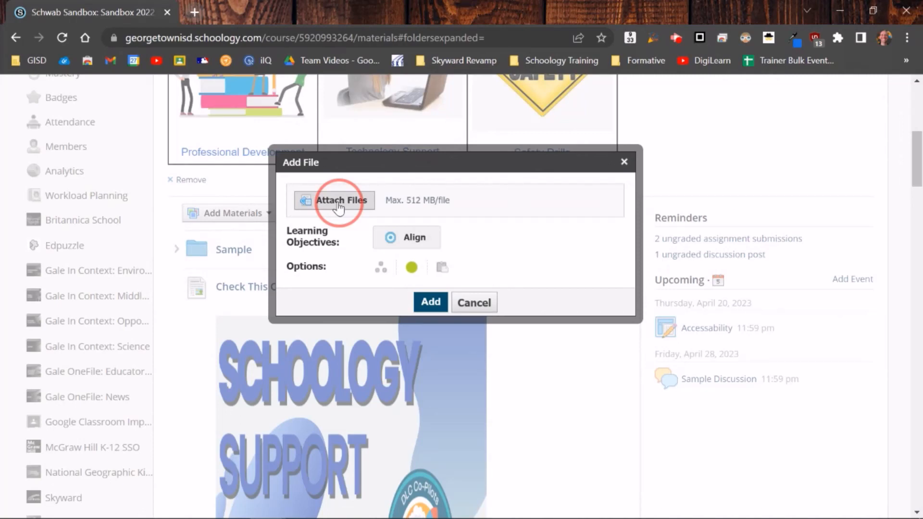
mouse_move(345, 207)
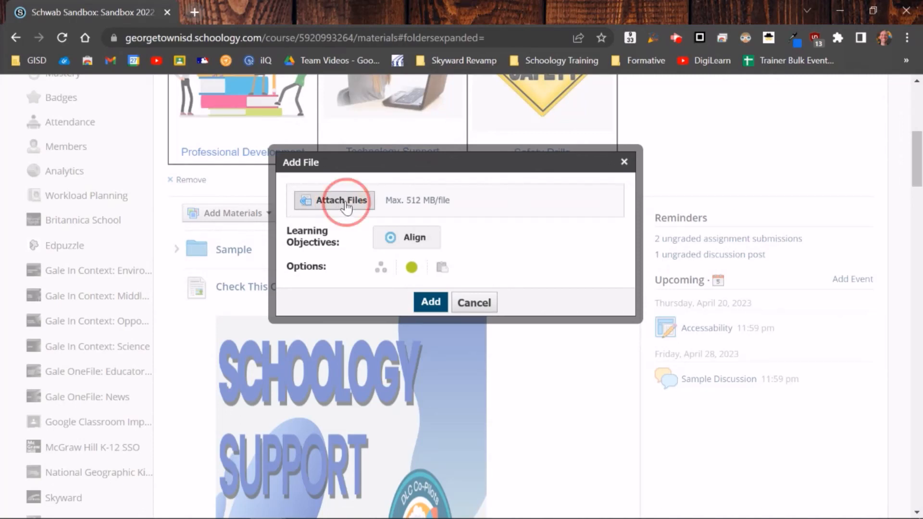
left_click(339, 200)
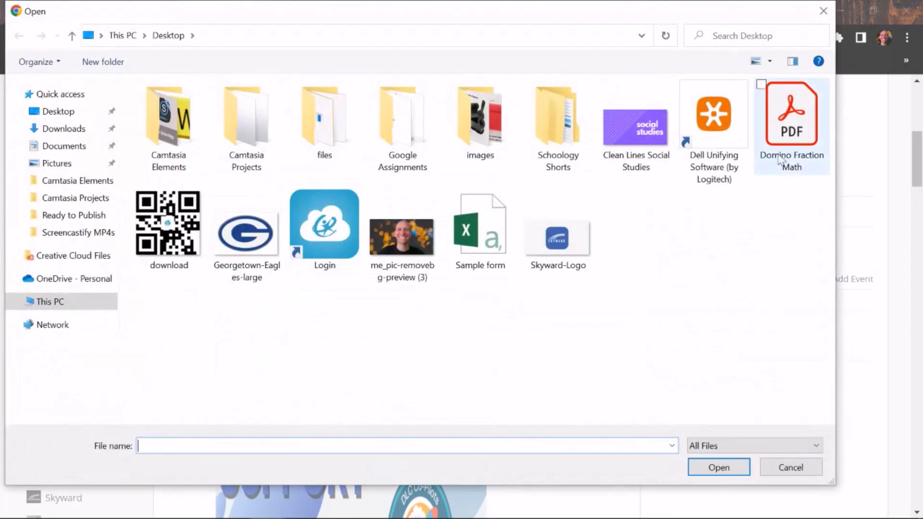
left_click(791, 115)
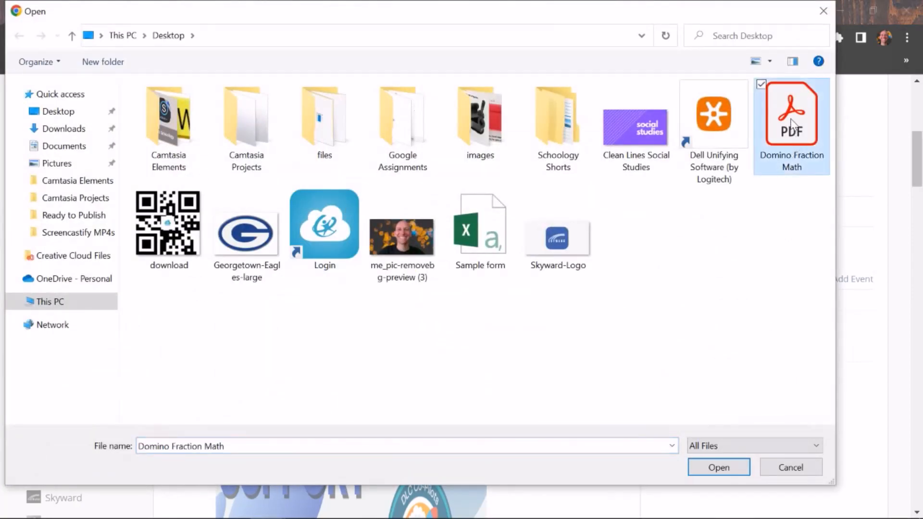
mouse_move(718, 466)
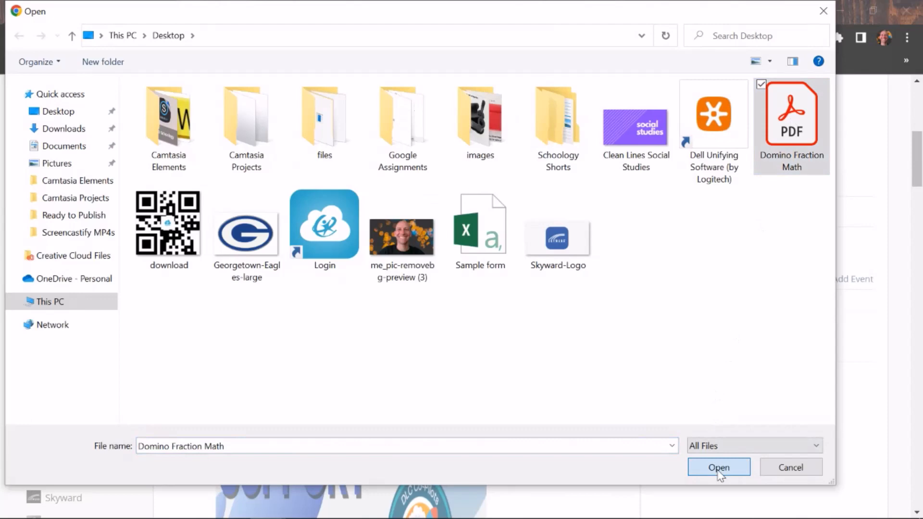
left_click(718, 466)
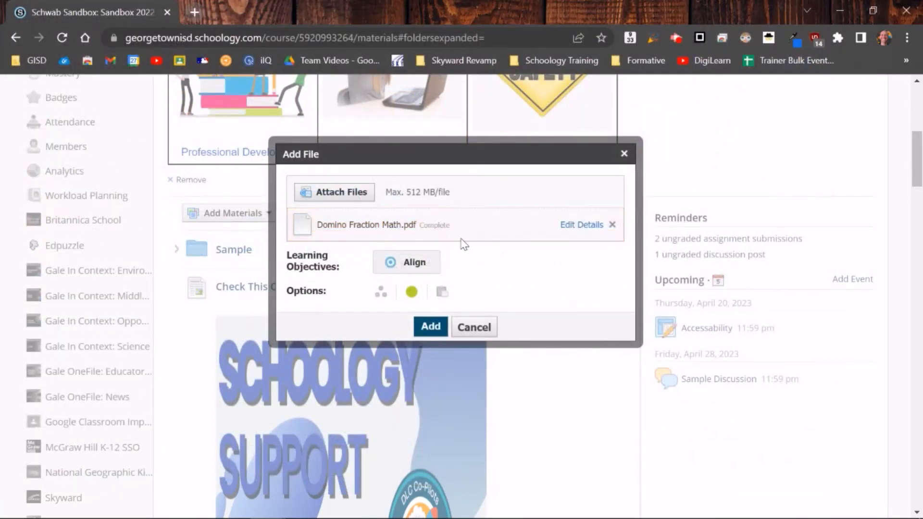
mouse_move(460, 275)
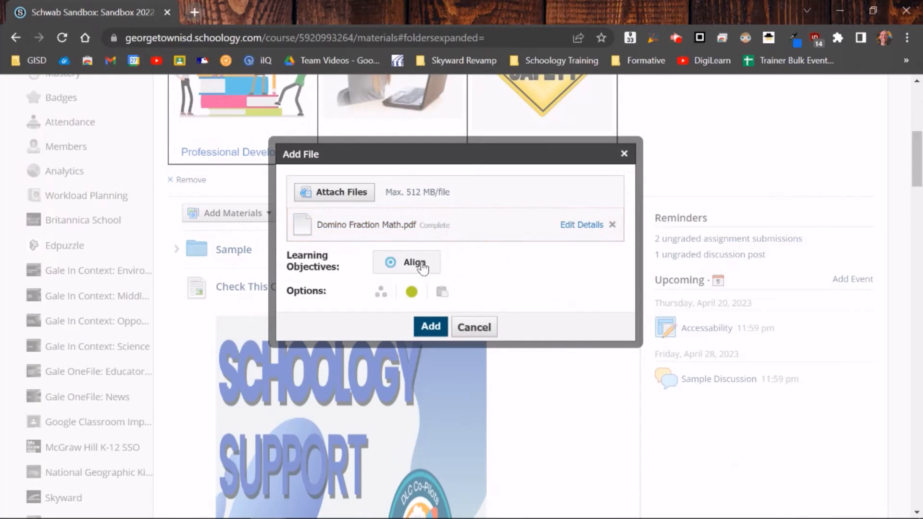
mouse_move(380, 291)
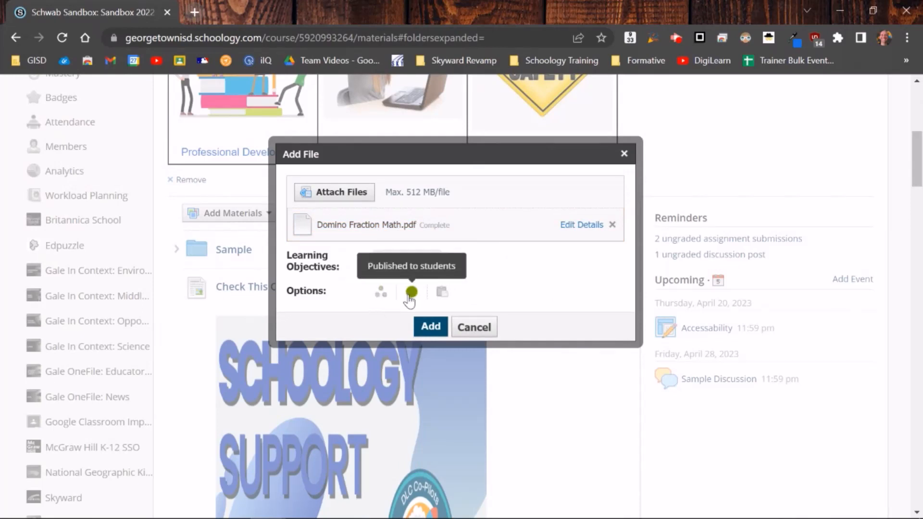
mouse_move(443, 292)
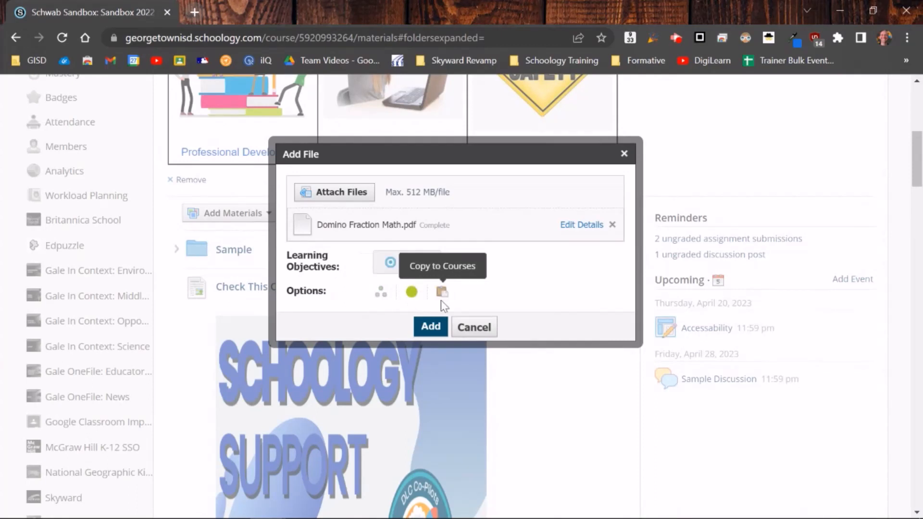
Add the uploaded Domino Fraction Math.pdf to the course materials list
left_click(430, 327)
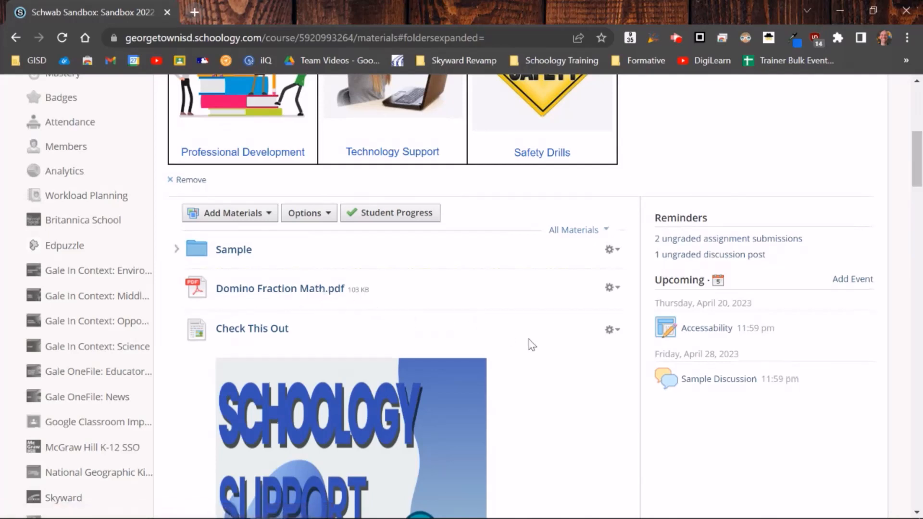
Edit the Check This Out page and upload Domino Fraction Math.pdf as an attachment
scroll("down", 3)
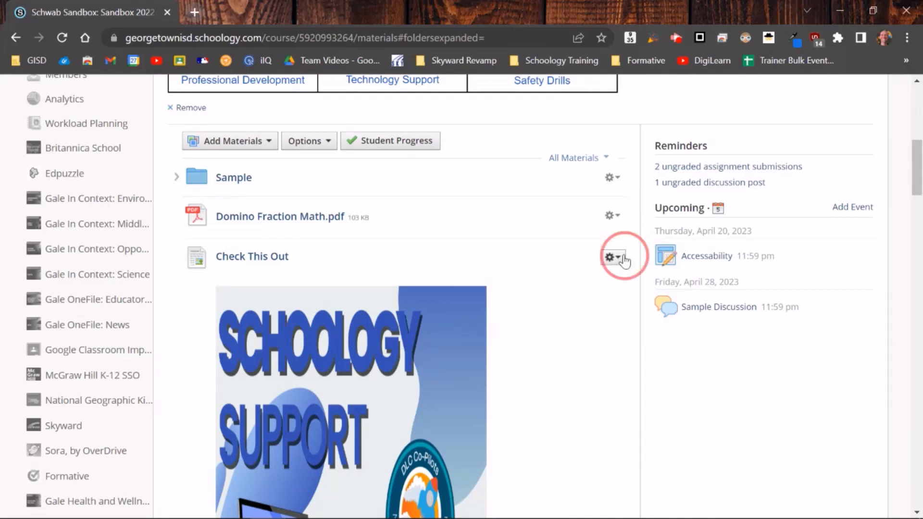
left_click(610, 257)
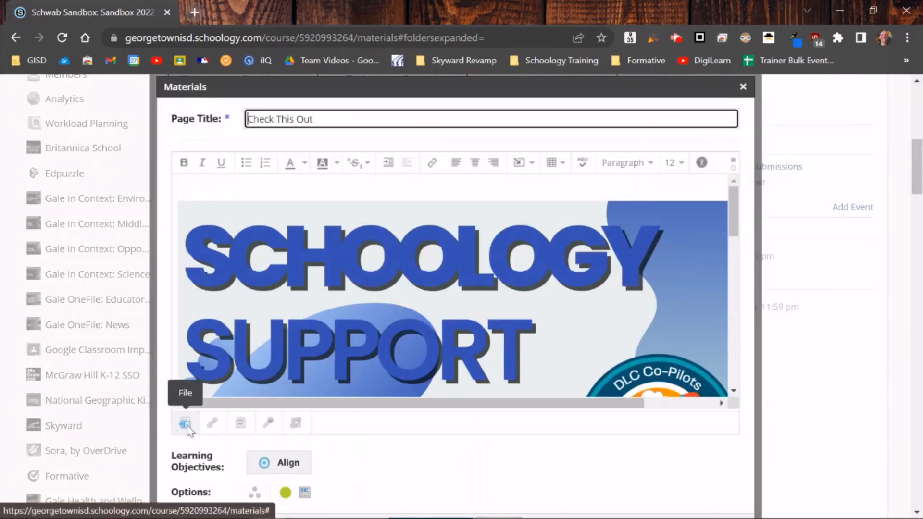
left_click(185, 422)
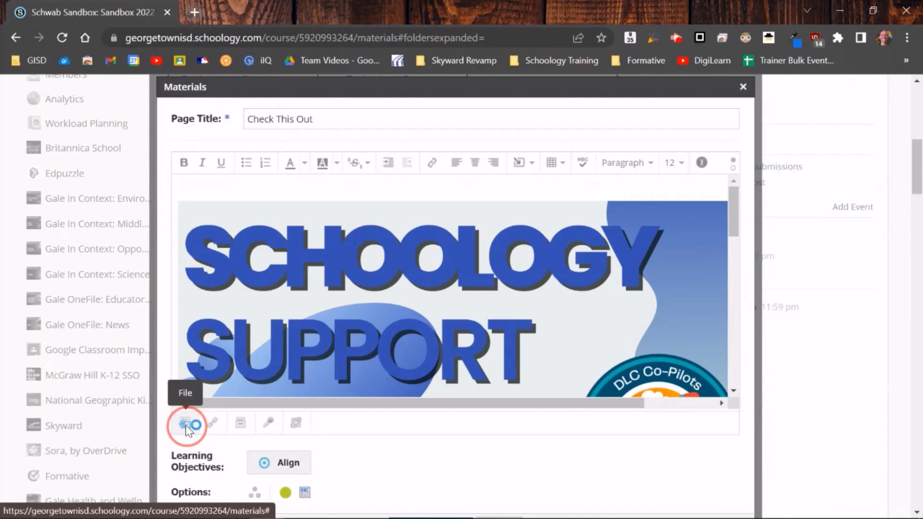
left_click(185, 422)
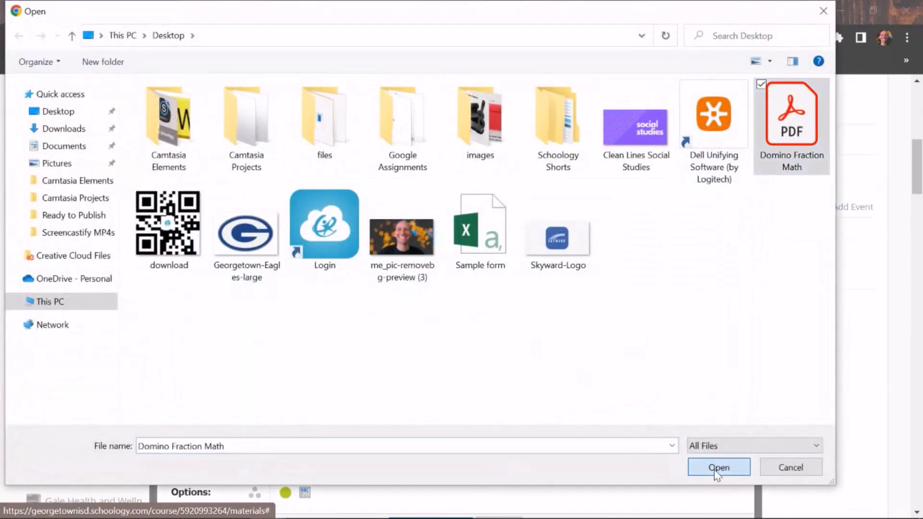
left_click(718, 467)
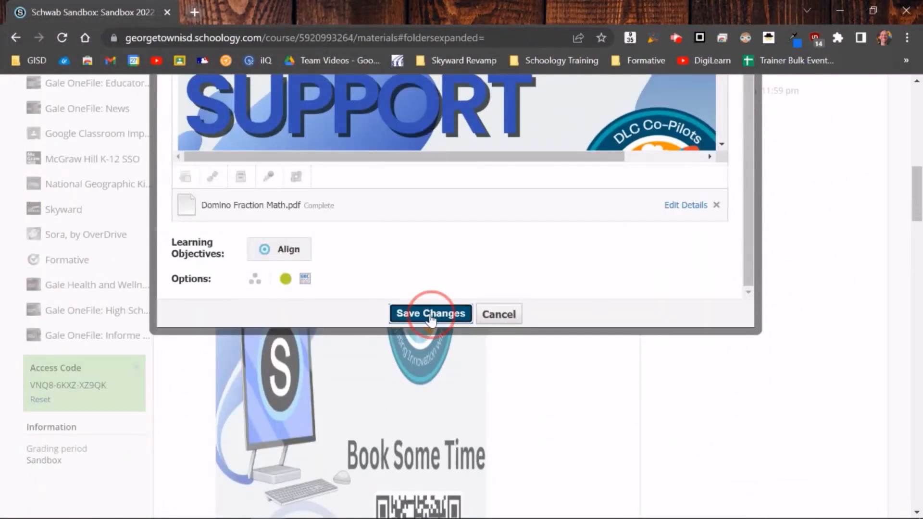
Save the Check This Out page and confirm Domino Fraction Math.pdf appears below its image
left_click(430, 314)
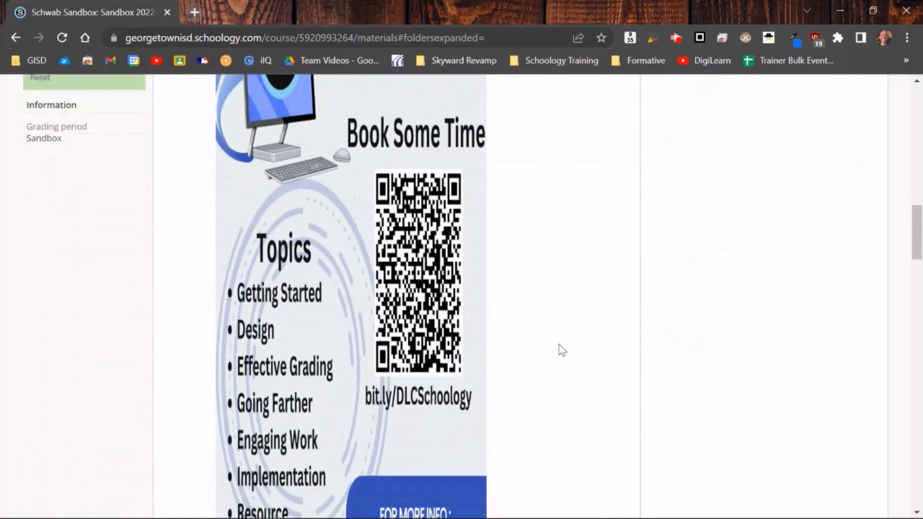
scroll("down", 3)
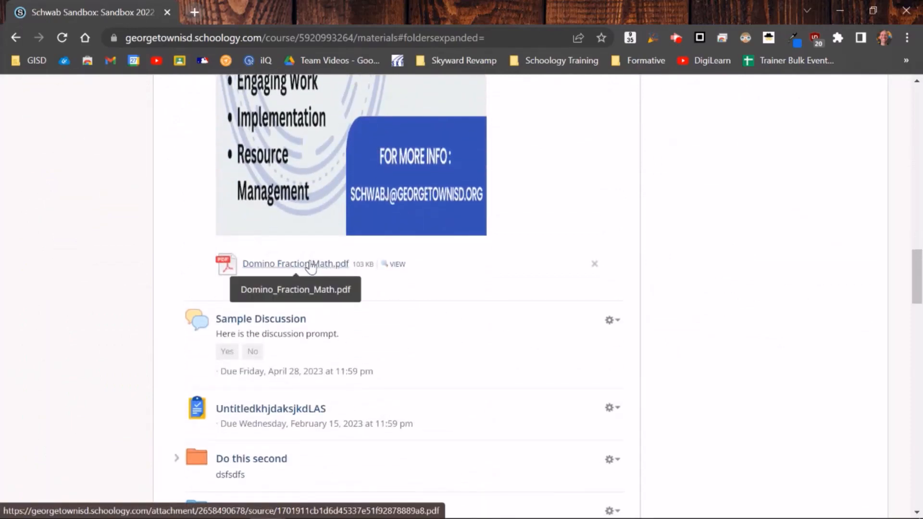
mouse_move(585, 215)
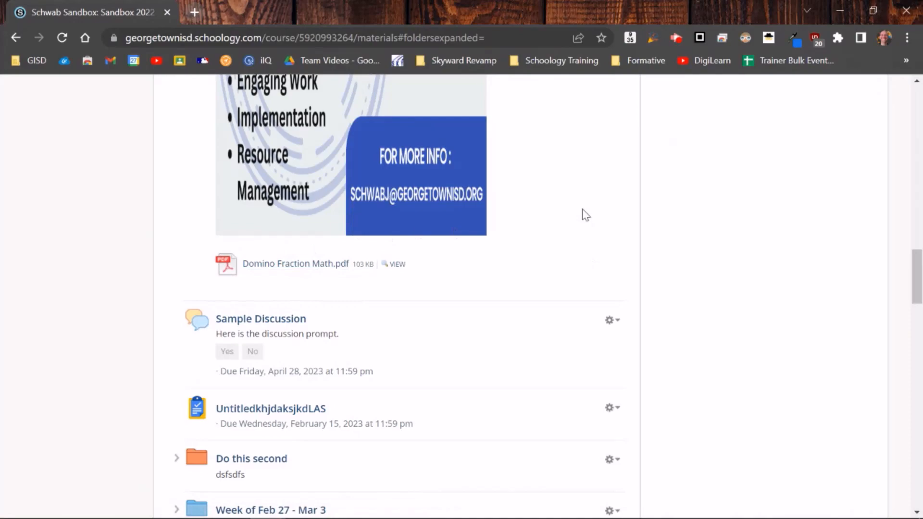